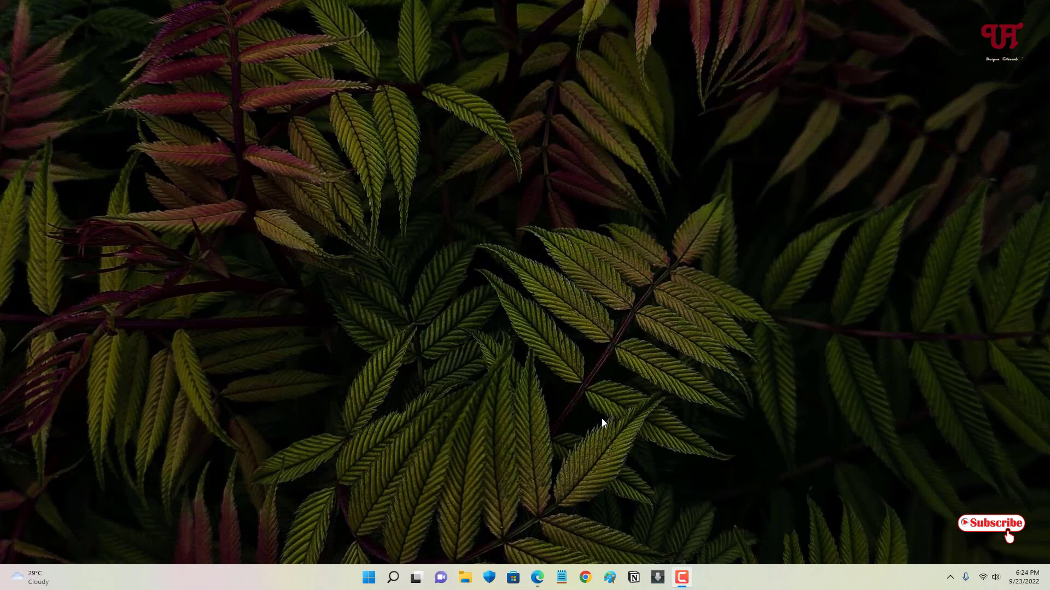
mouse_move(557, 327)
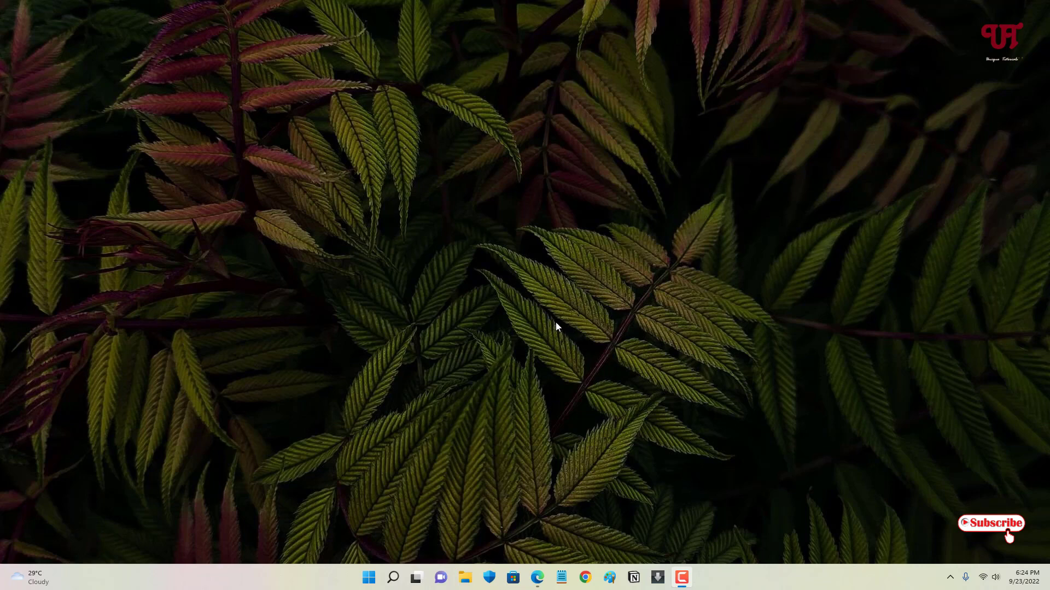
mouse_move(465, 366)
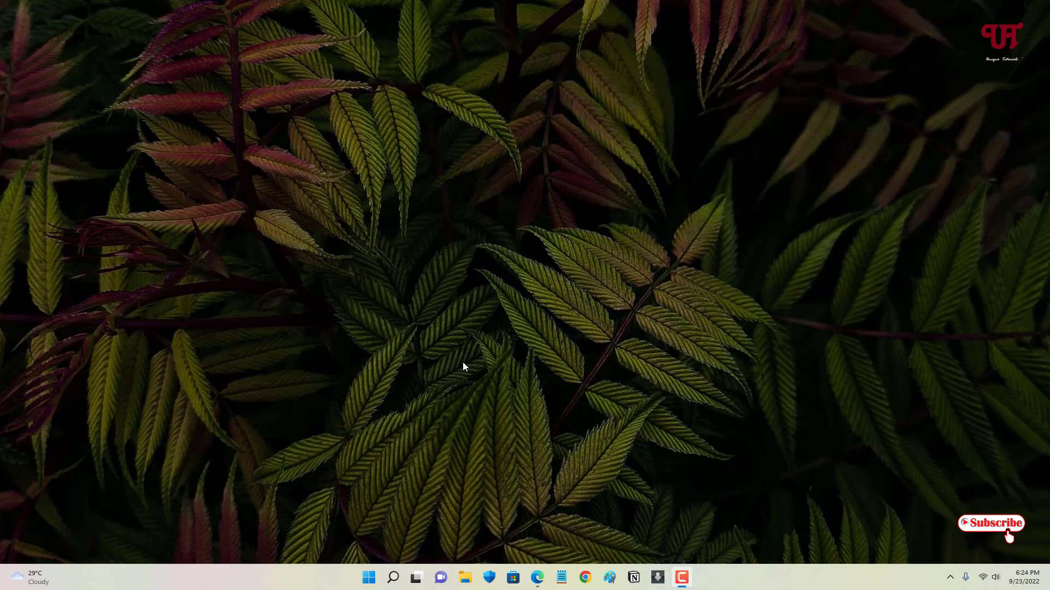
mouse_move(467, 374)
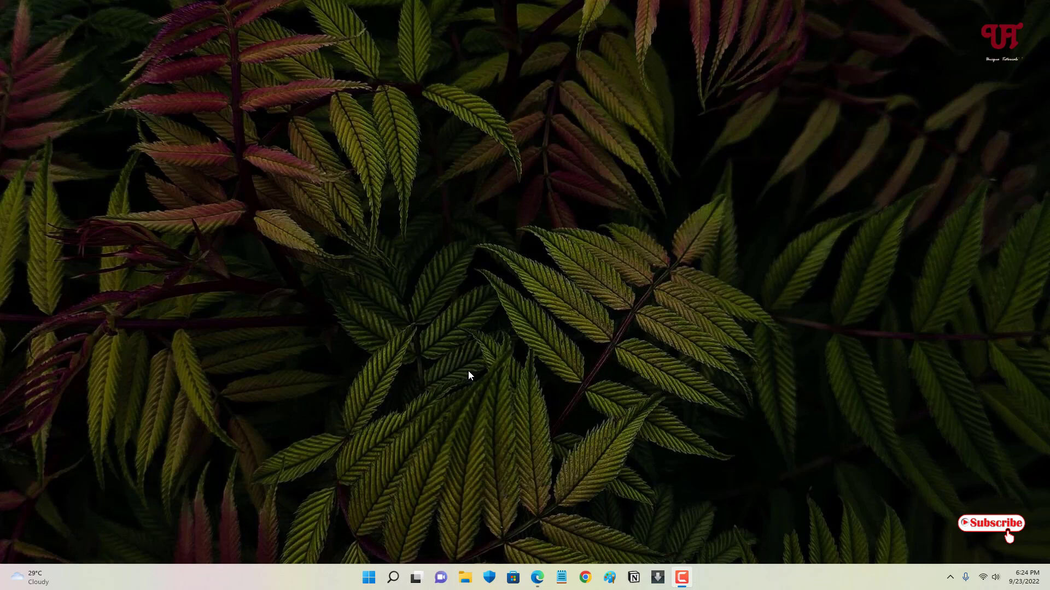
mouse_move(543, 378)
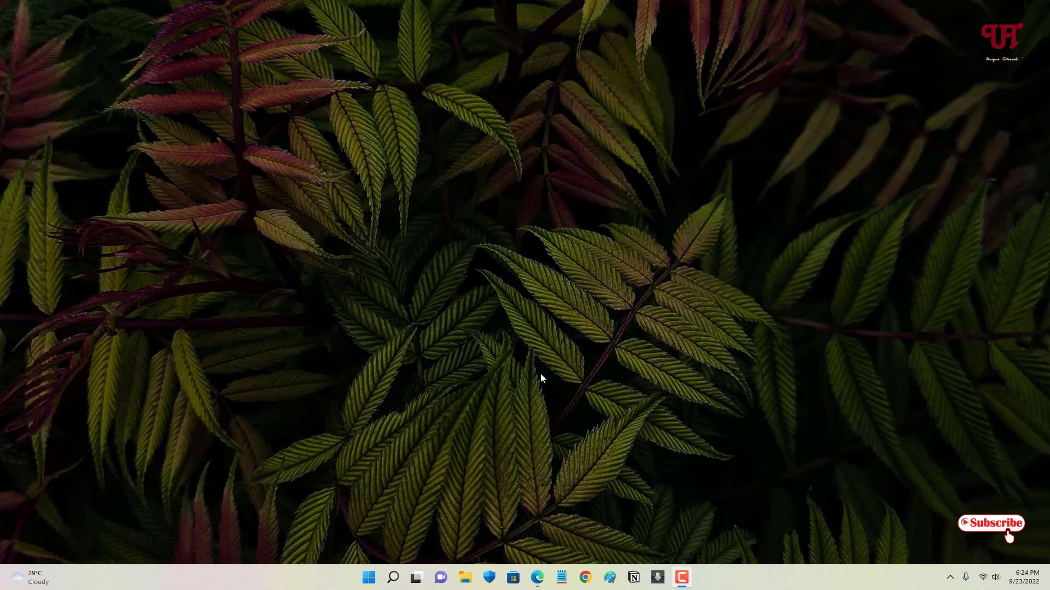
mouse_move(536, 518)
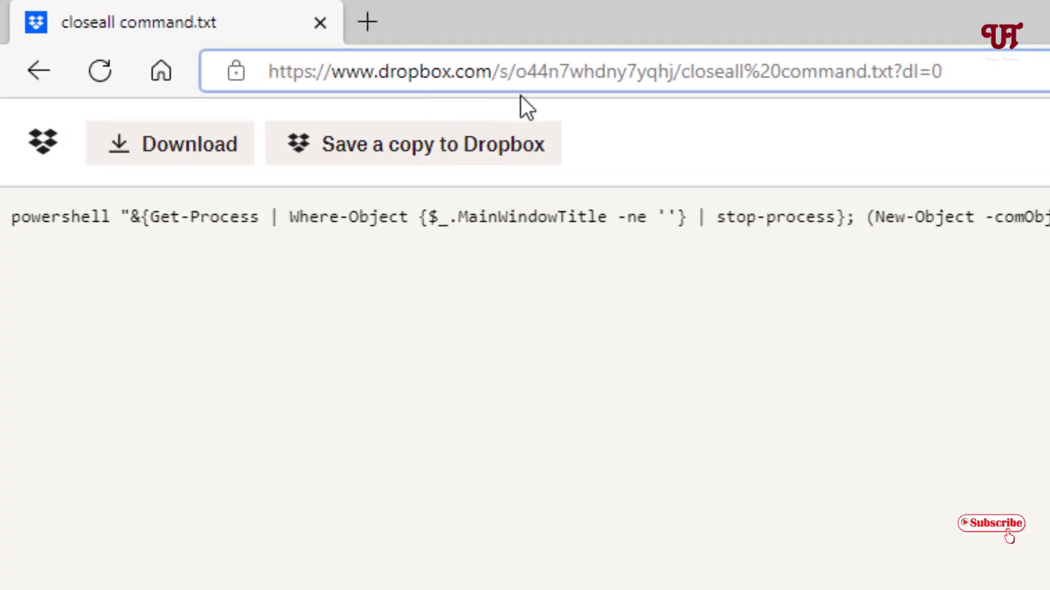
mouse_move(699, 131)
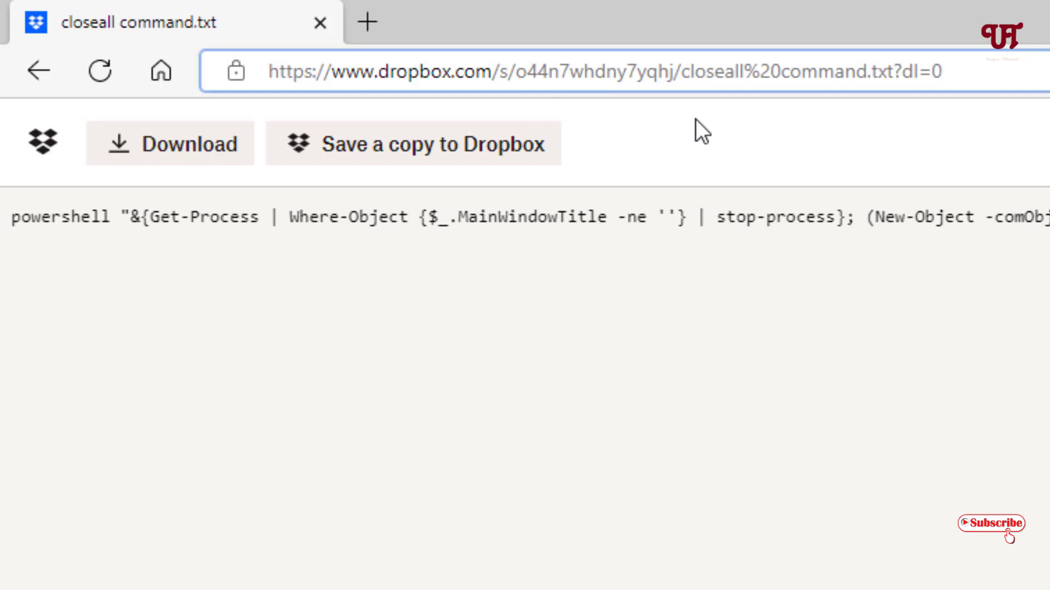
mouse_move(697, 121)
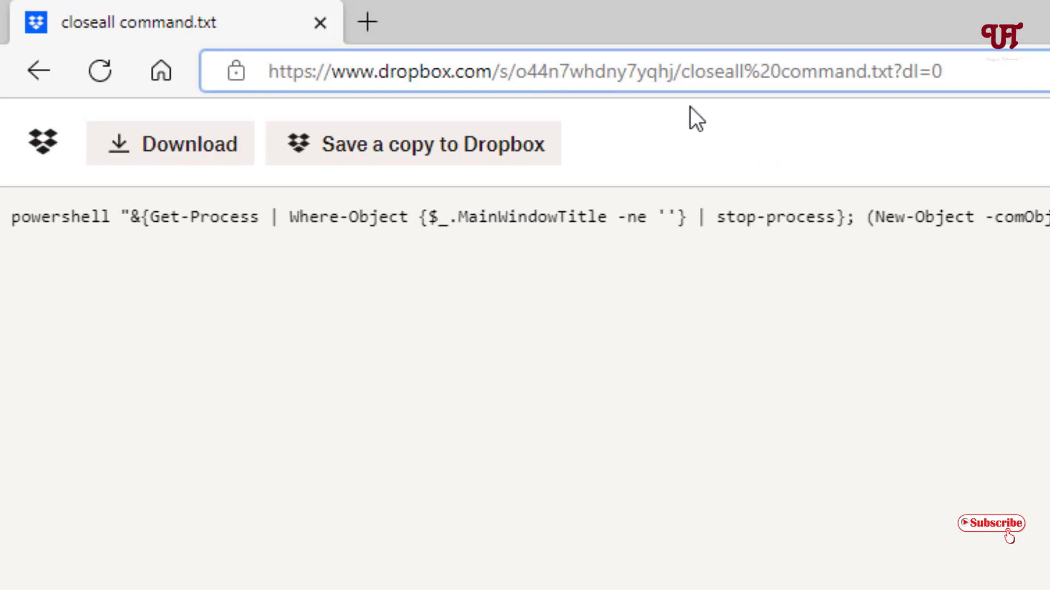
mouse_move(429, 289)
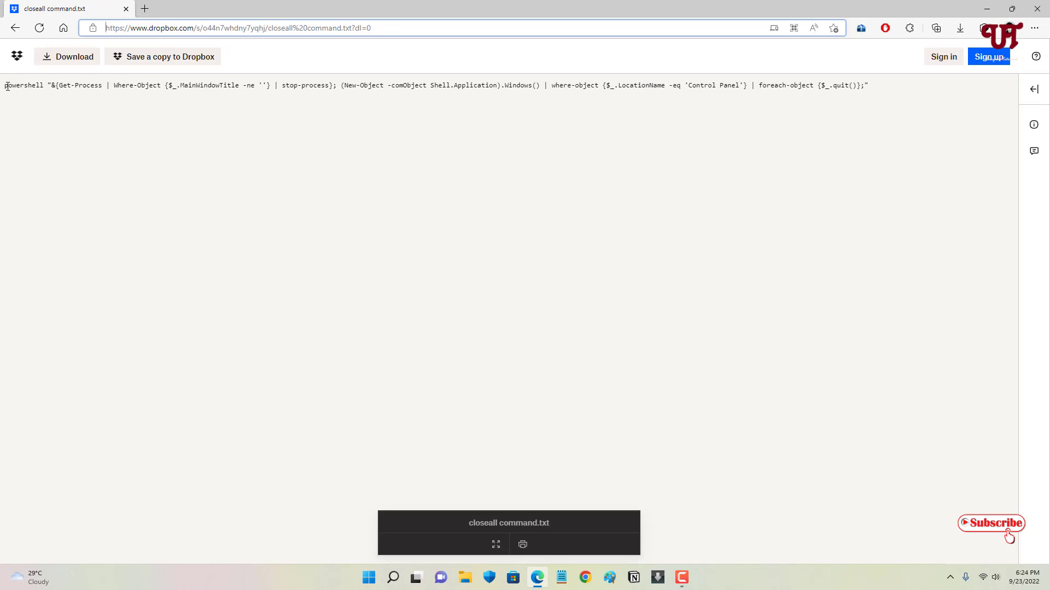
Select the PowerShell close-all command text on the Dropbox page to copy it.
double_click(13, 85)
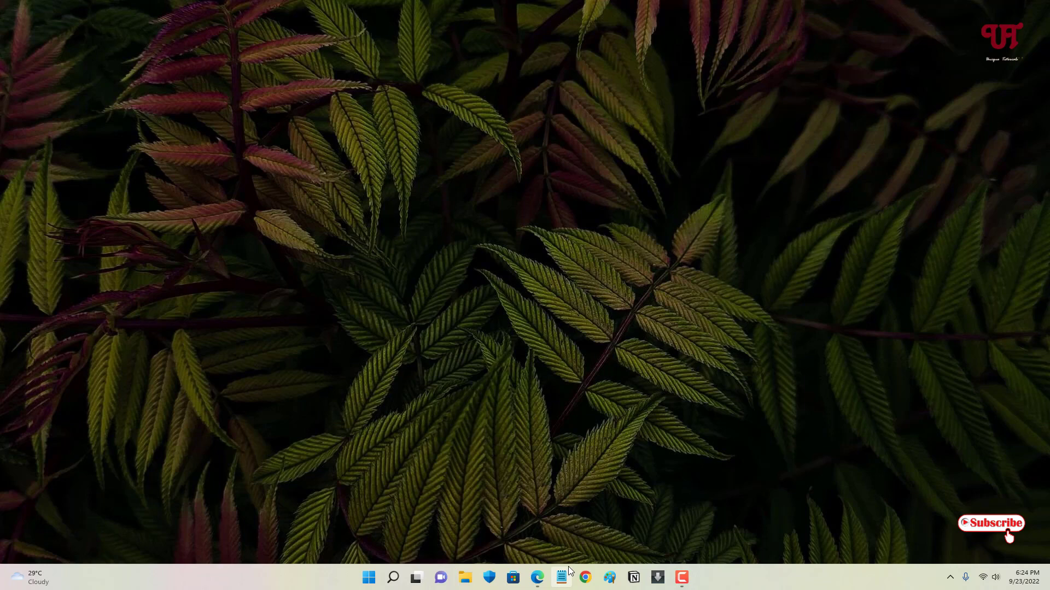
Paste the PowerShell close-all command into a new Notepad note.
left_click(561, 577)
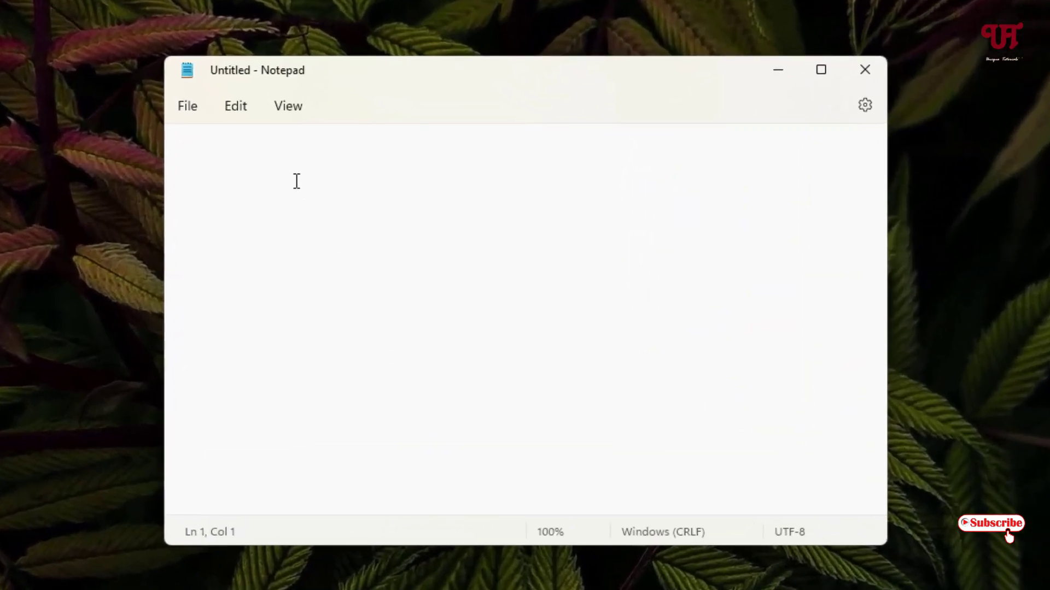
type(".Windows() | where-object {$_.LocationName -eq 'Control Panel'} | foreach-object {$_.quit()};\"")
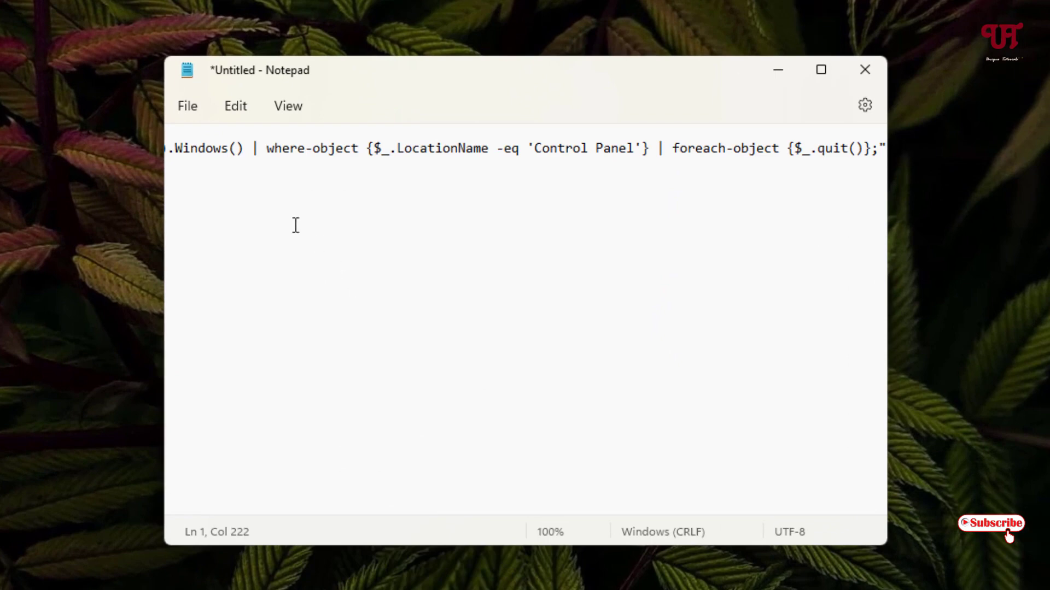
mouse_move(194, 121)
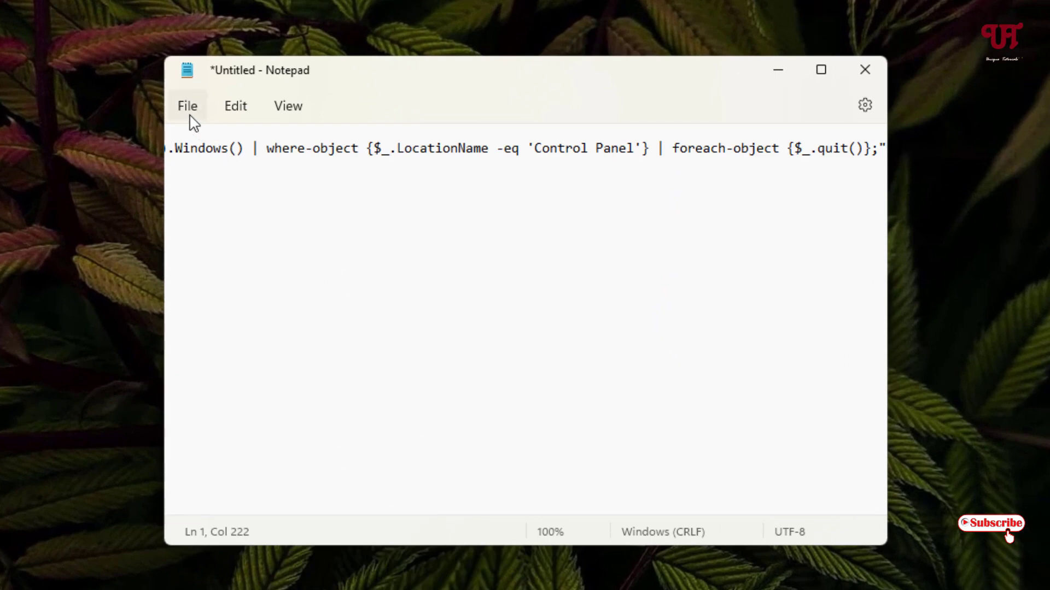
Save the note to the Desktop as closeall.bat.
left_click(187, 106)
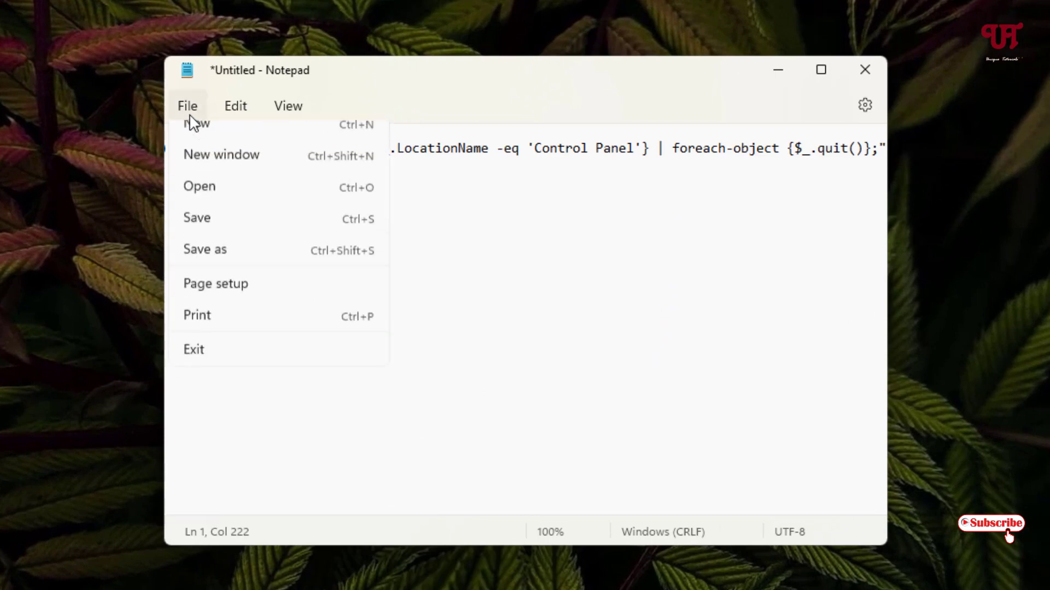
mouse_move(197, 235)
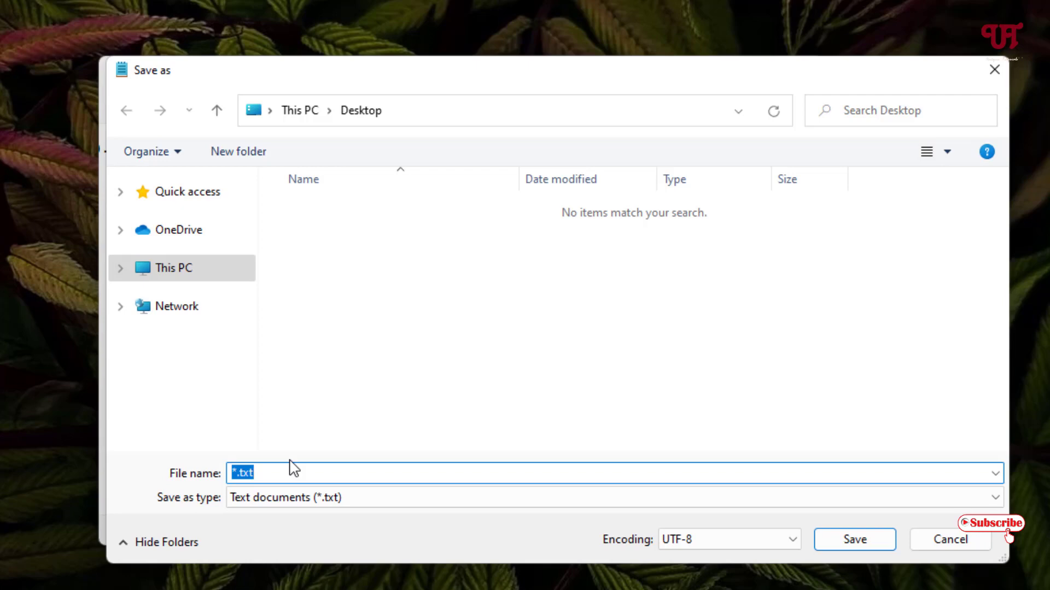
type("clos")
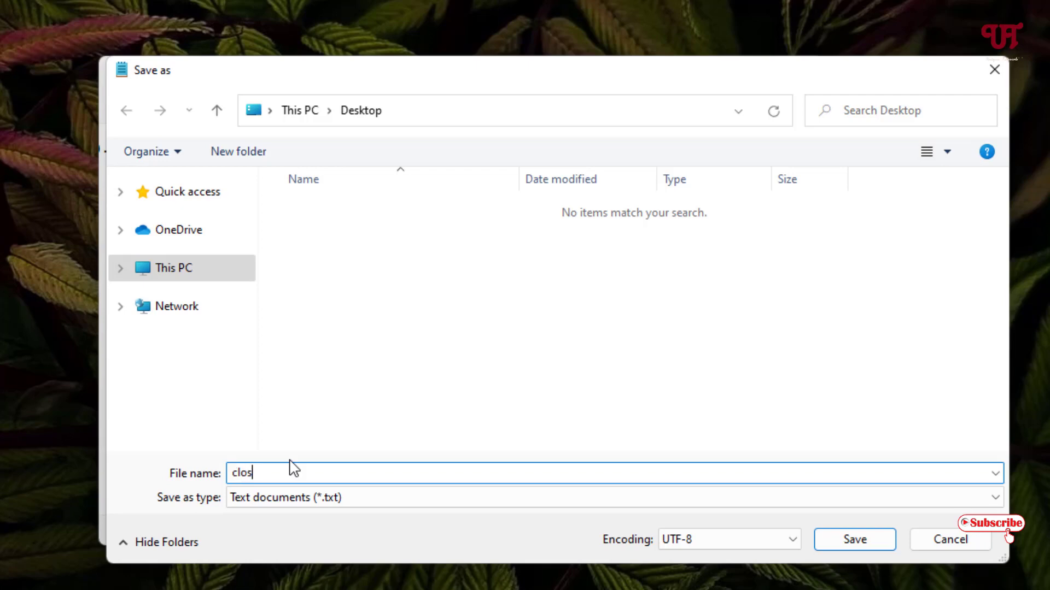
type("eall")
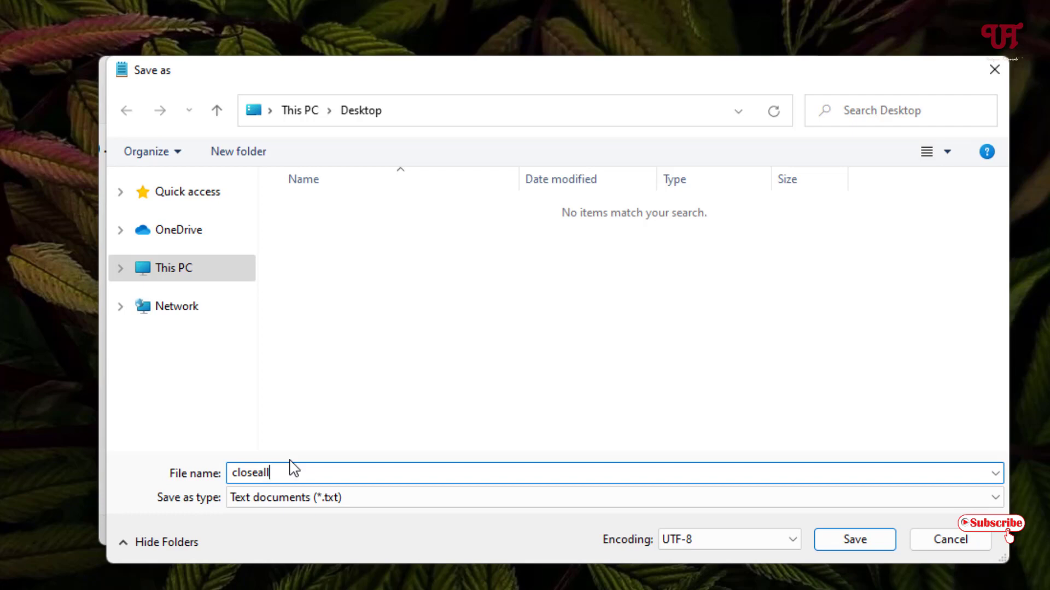
type(".")
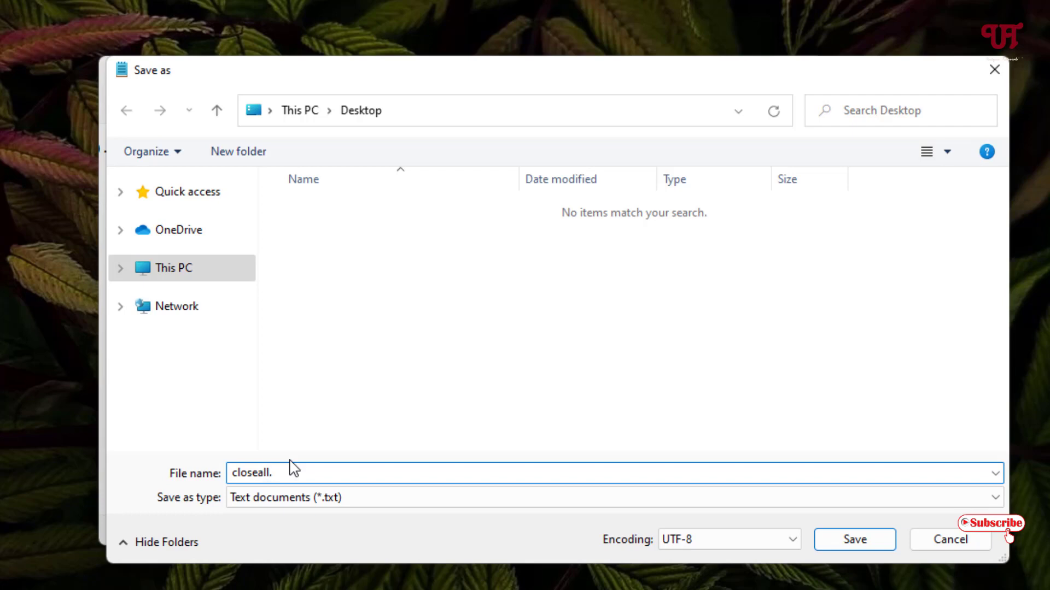
type("bat")
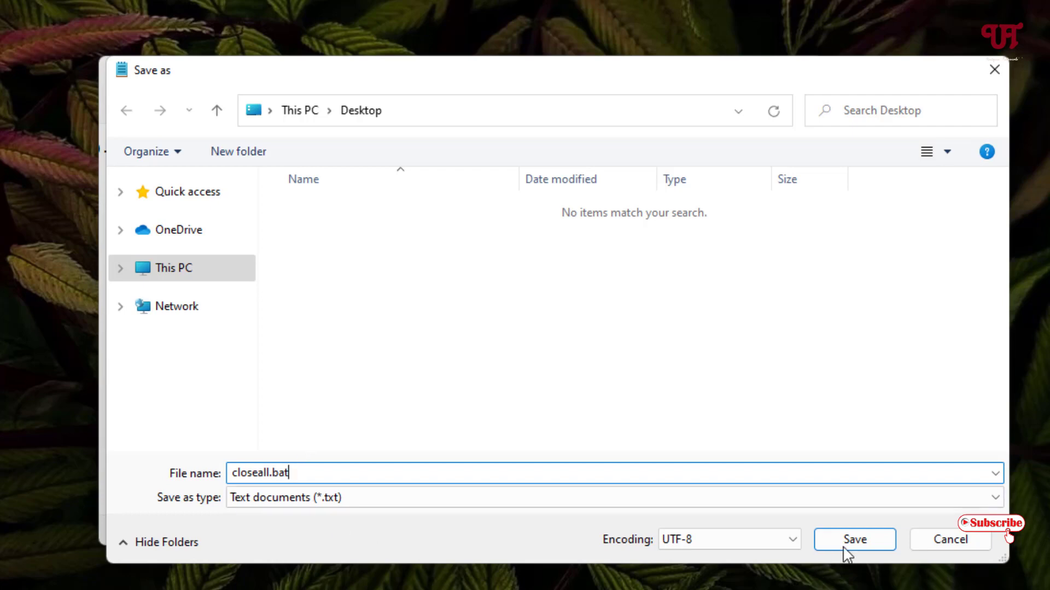
left_click(854, 539)
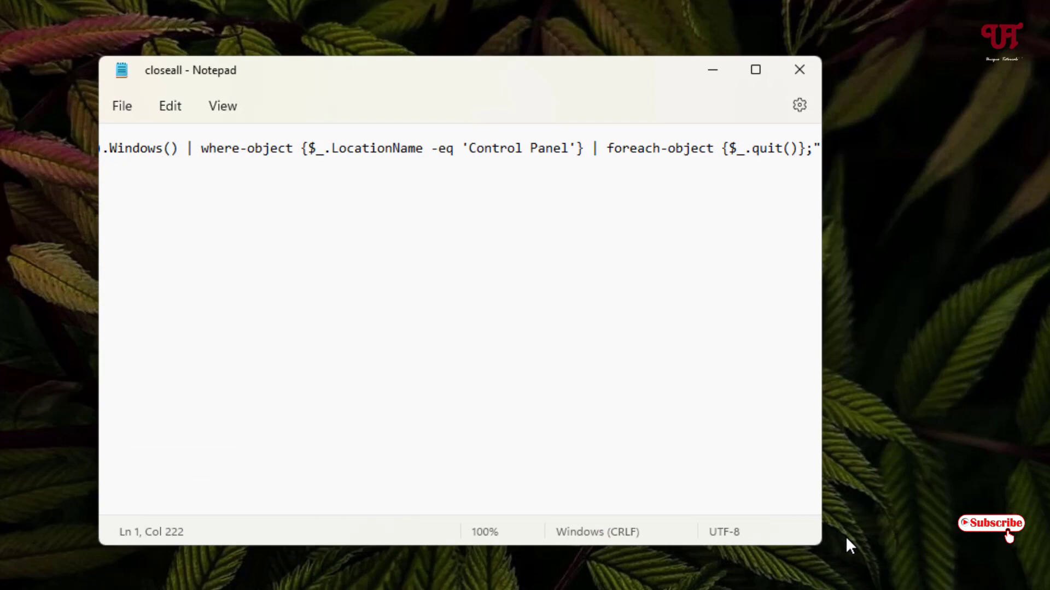
Minimize Notepad to confirm the closeall icon, restore it, then minimize again.
left_click(755, 69)
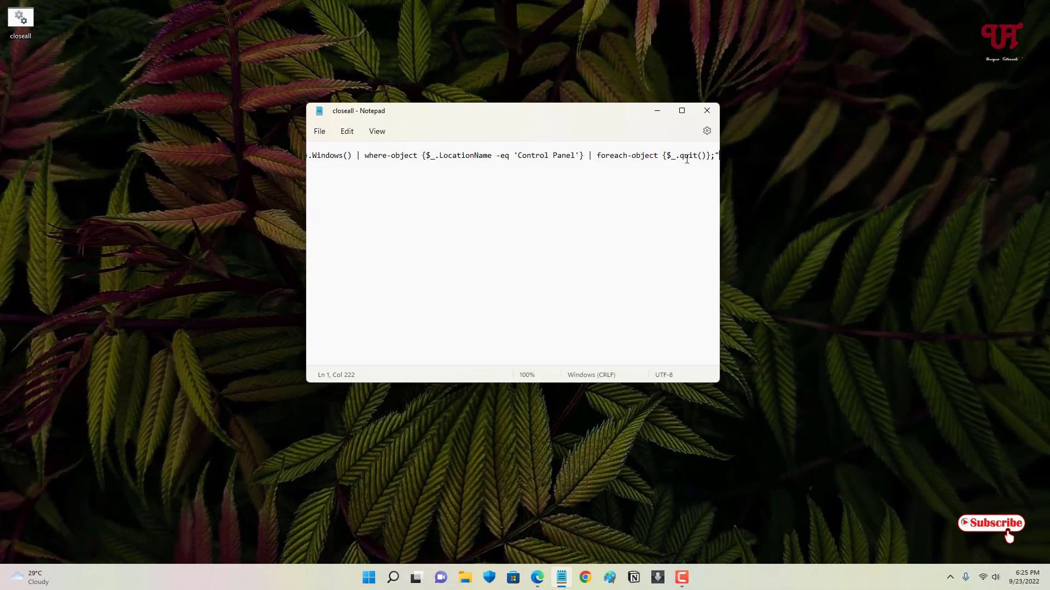
mouse_move(657, 110)
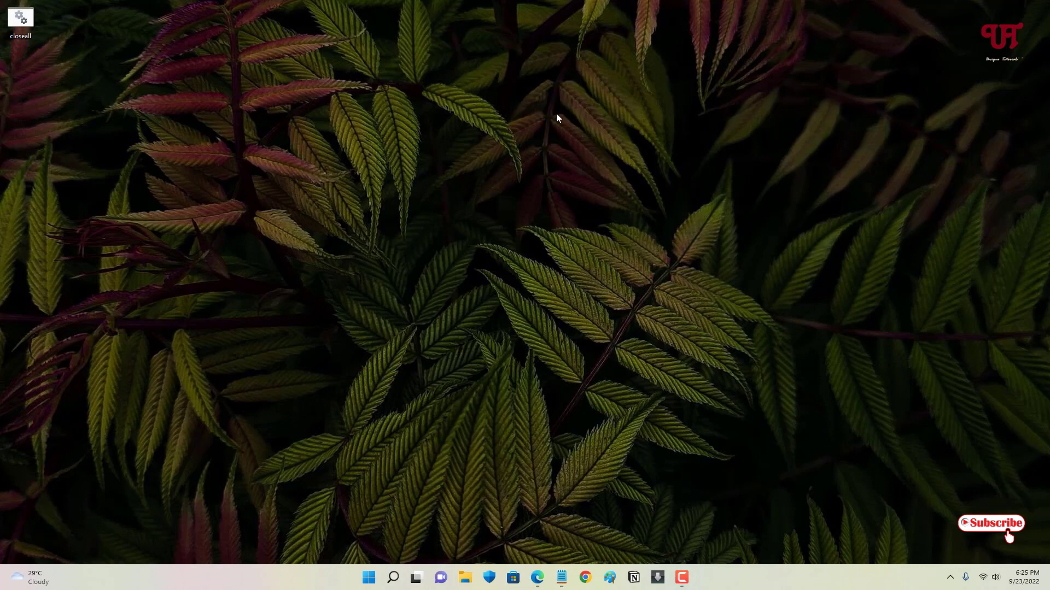
left_click(561, 577)
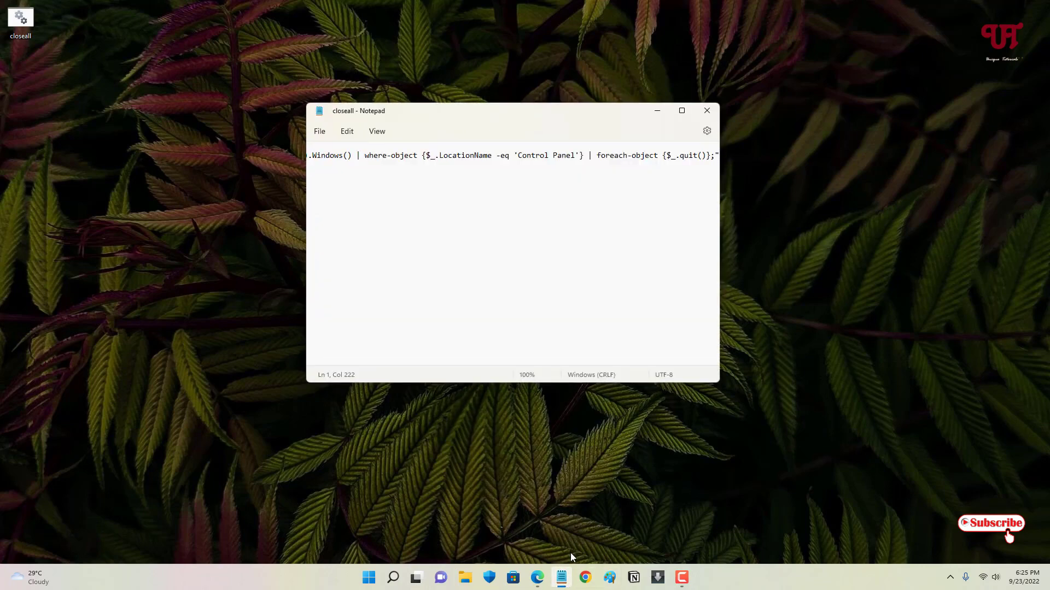
mouse_move(561, 578)
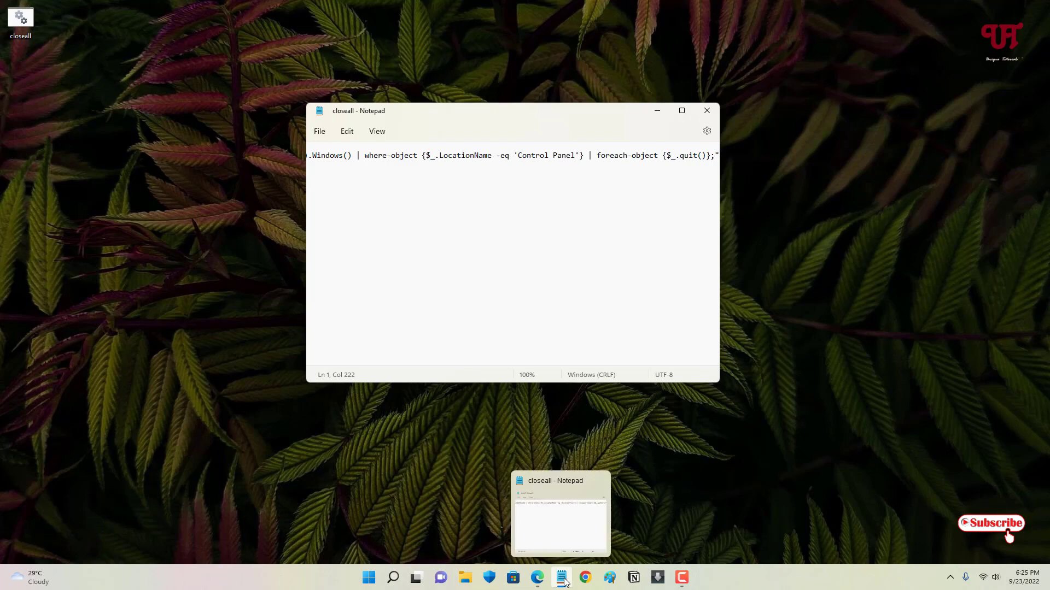
left_click(561, 577)
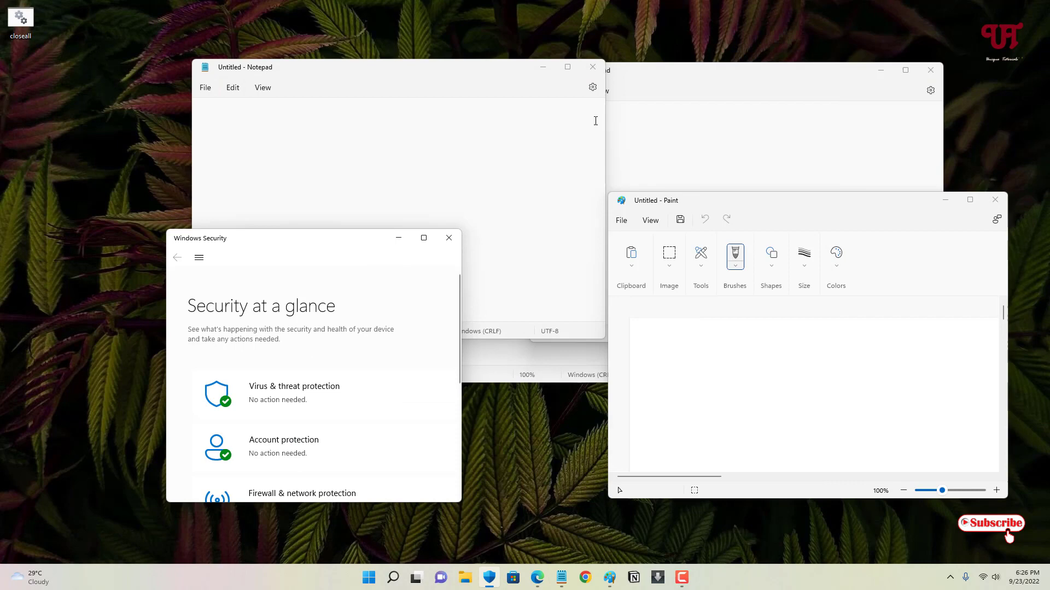
mouse_move(553, 268)
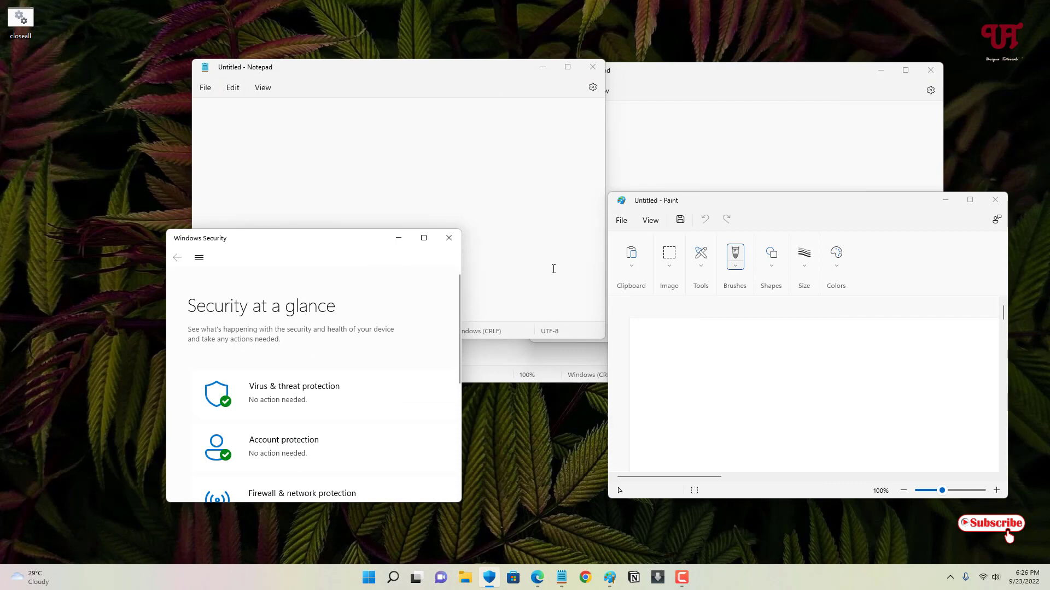
mouse_move(611, 286)
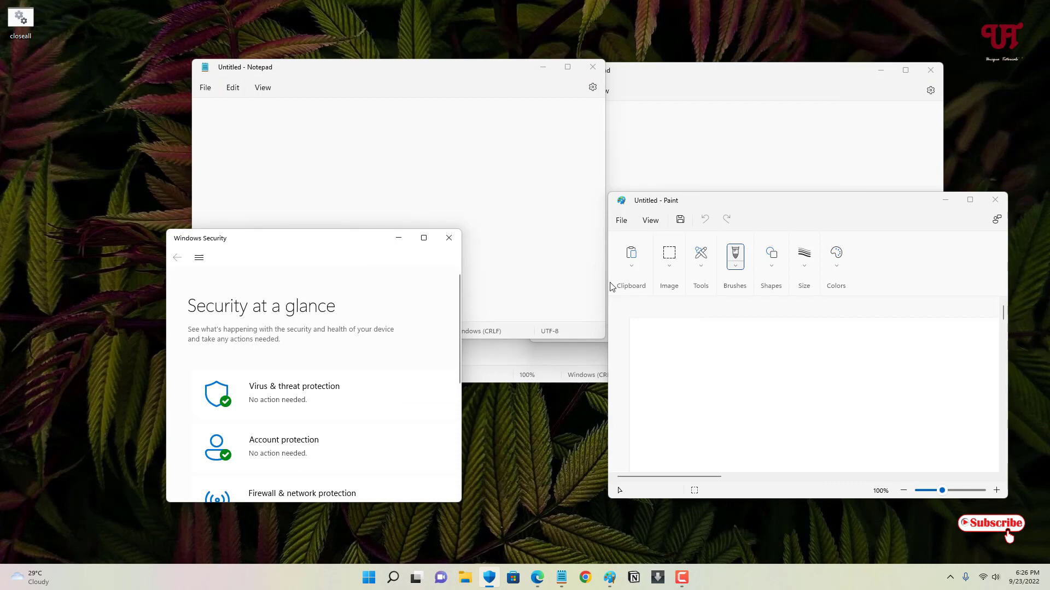
mouse_move(45, 64)
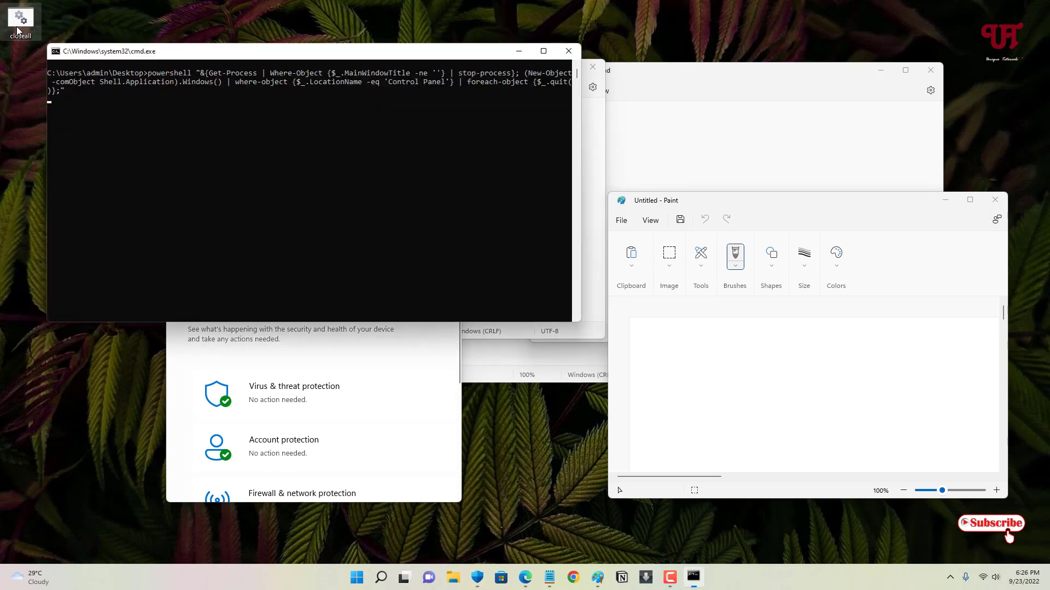
mouse_move(39, 128)
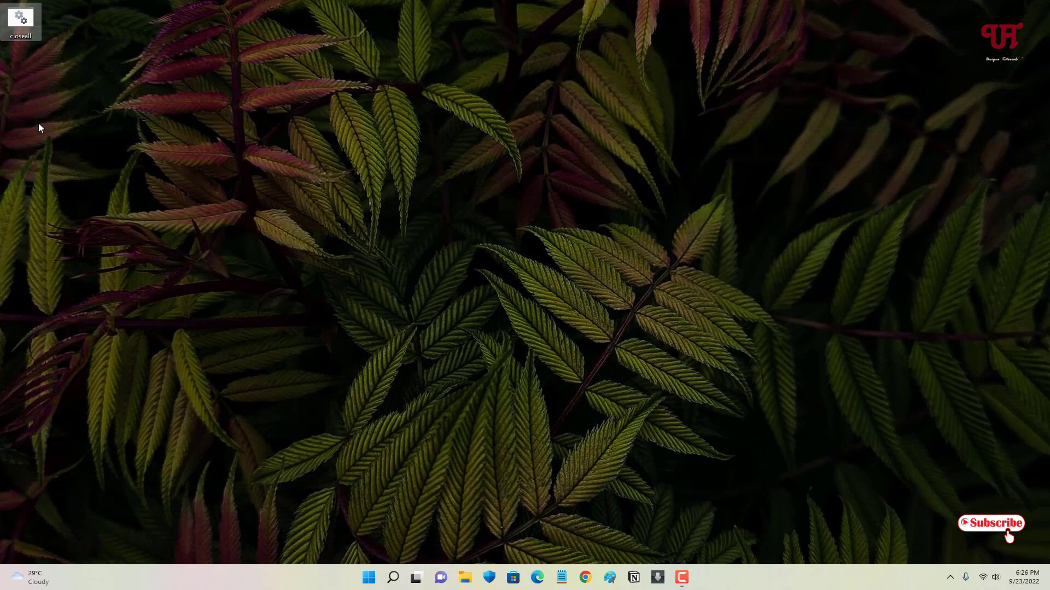
mouse_move(396, 244)
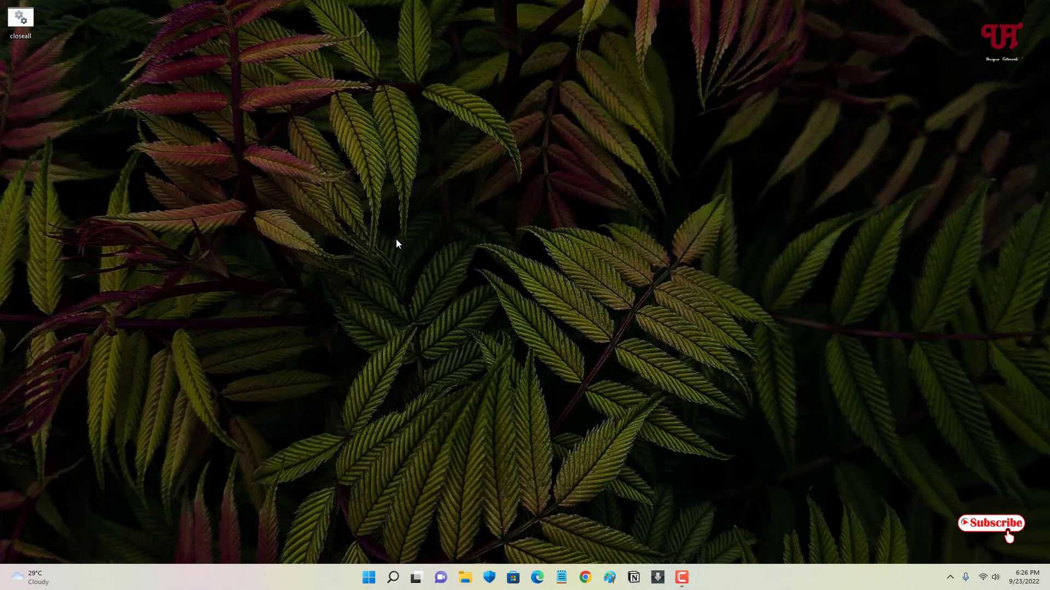
mouse_move(413, 259)
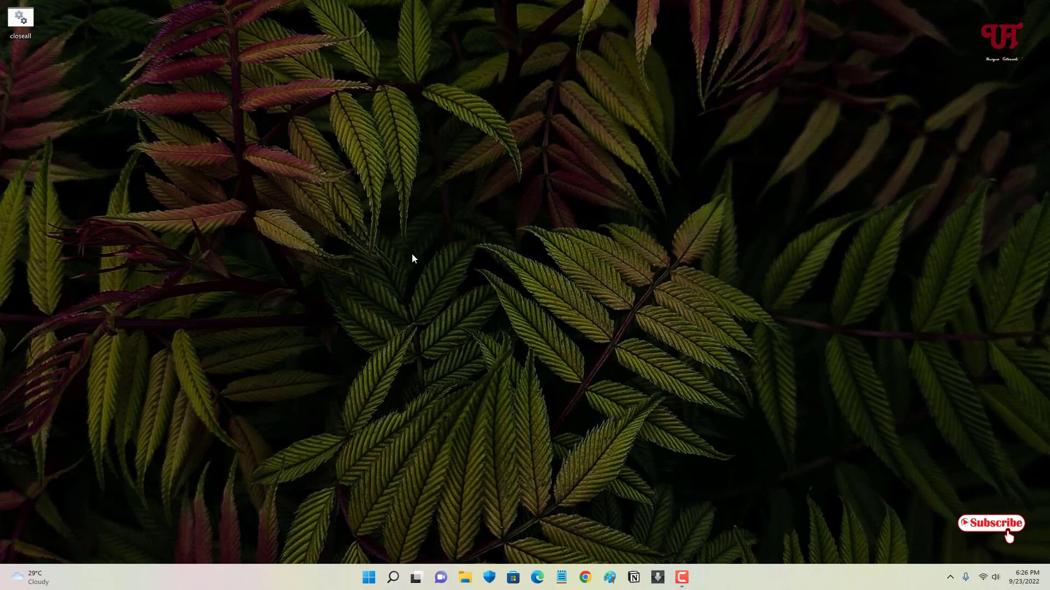
mouse_move(574, 268)
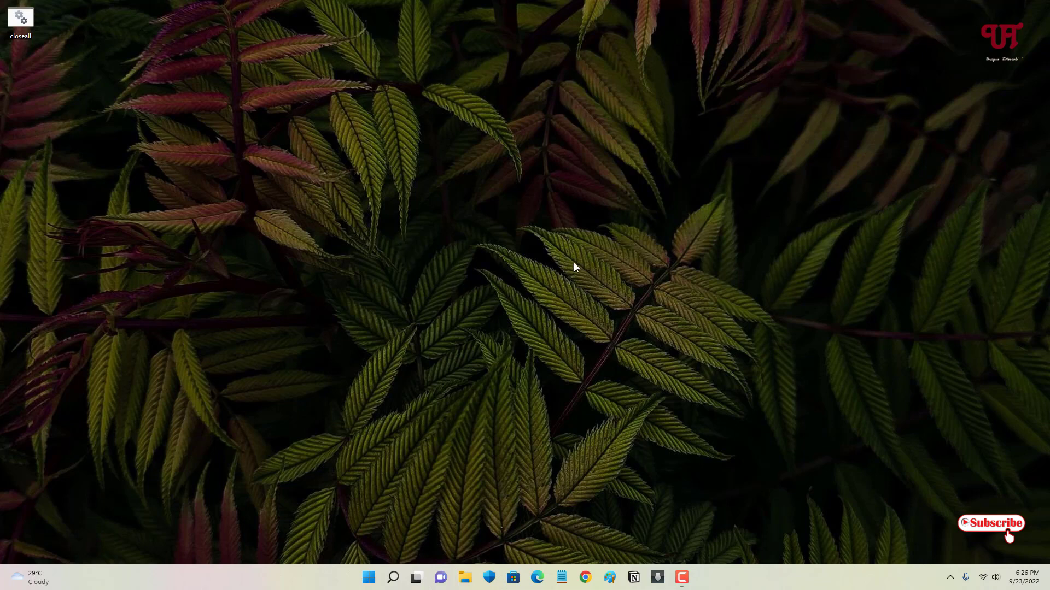